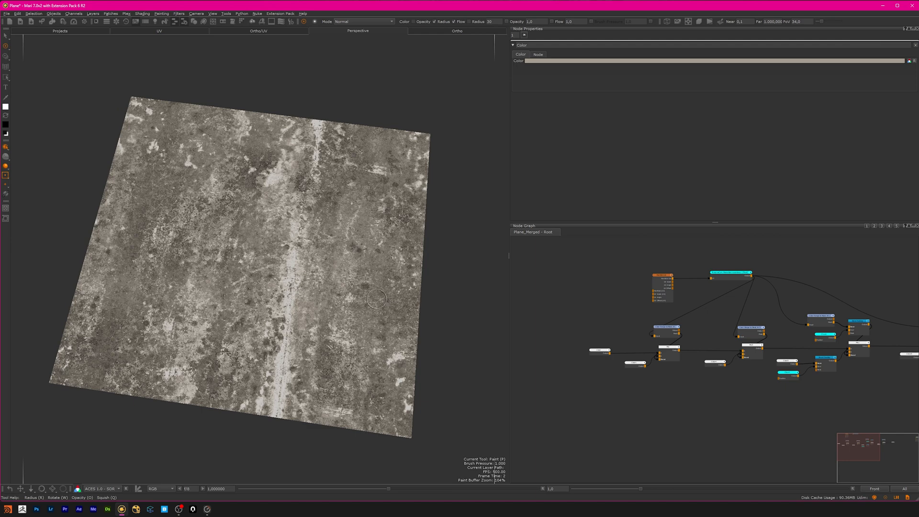
{"action": "mouse_move", "coordinate": [324, 239]}
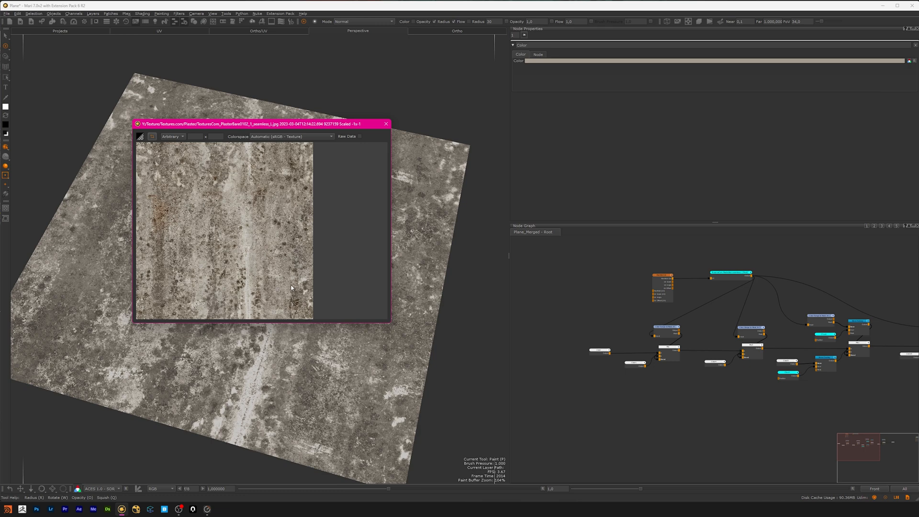
{"action": "mouse_move", "coordinate": [382, 134]}
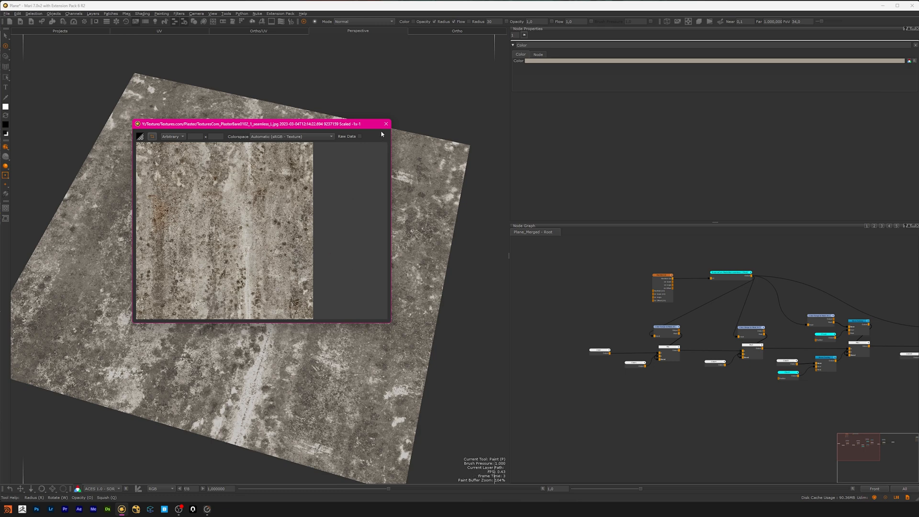
- Close the source plaster photo preview after comparing it with the node-built texture
{"action": "left_click", "coordinate": [385, 123]}
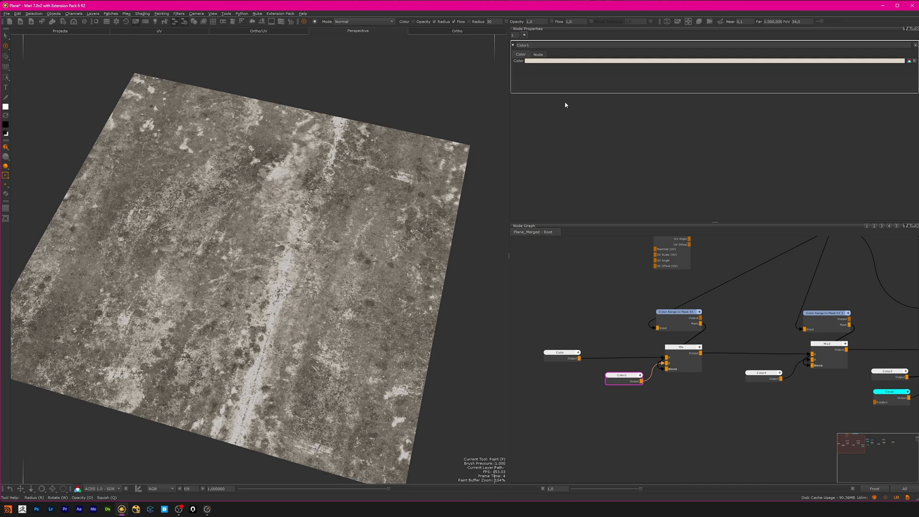
{"action": "left_click", "coordinate": [709, 60]}
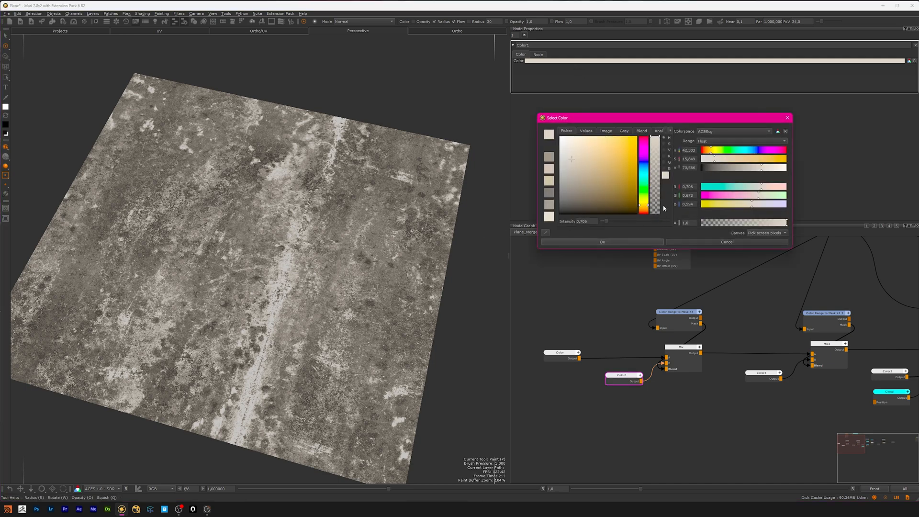
{"action": "left_click", "coordinate": [613, 148]}
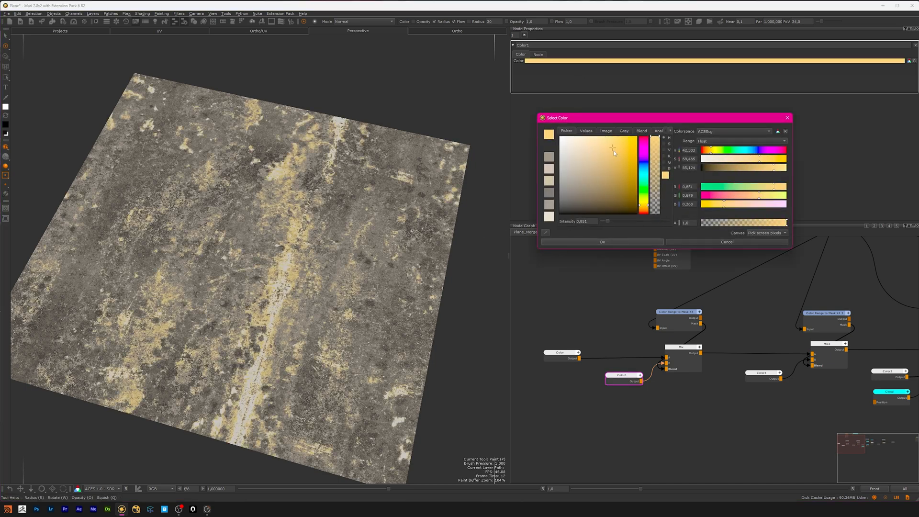
{"action": "left_click", "coordinate": [601, 241]}
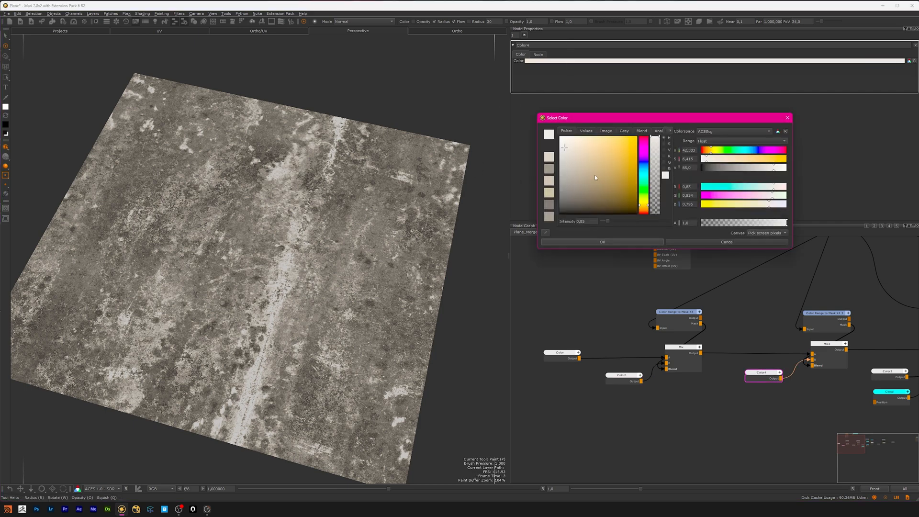
{"action": "left_click", "coordinate": [599, 167]}
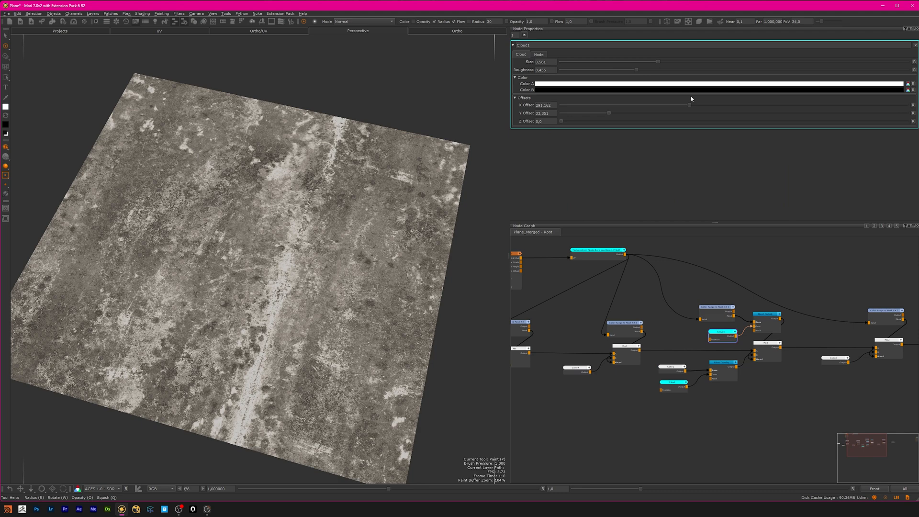
{"action": "left_click", "coordinate": [766, 313]}
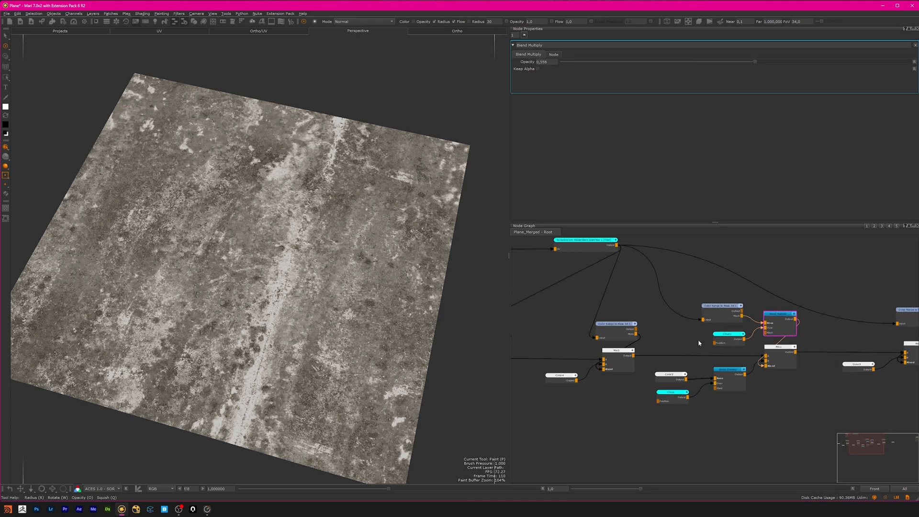
{"action": "left_click", "coordinate": [671, 374]}
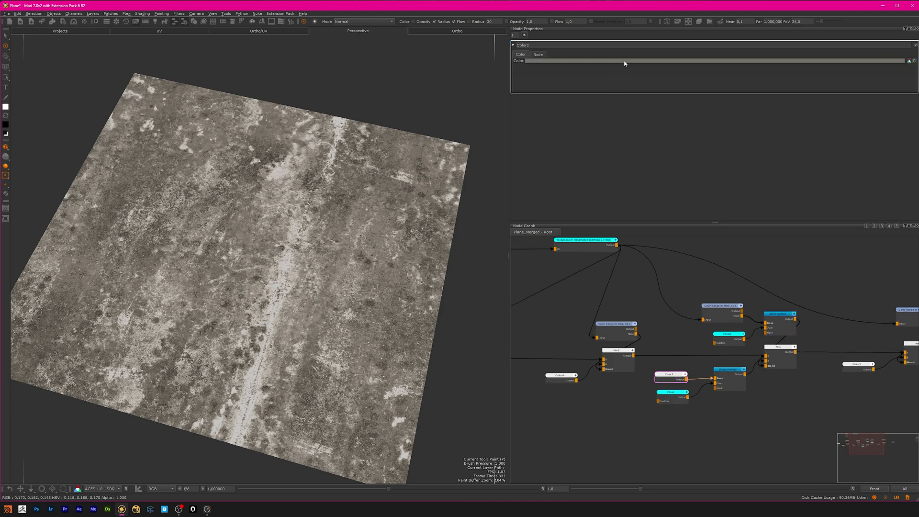
{"action": "left_click", "coordinate": [703, 61]}
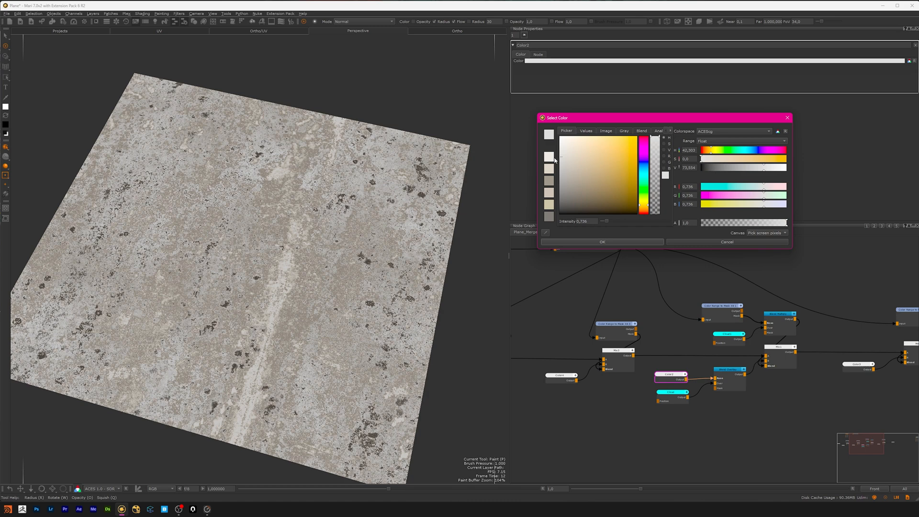
{"action": "left_click", "coordinate": [615, 205]}
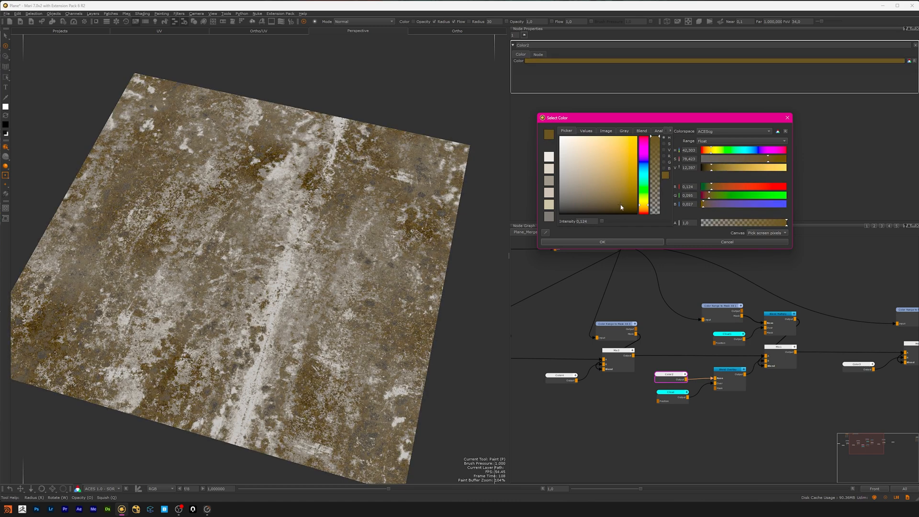
{"action": "left_click", "coordinate": [613, 201]}
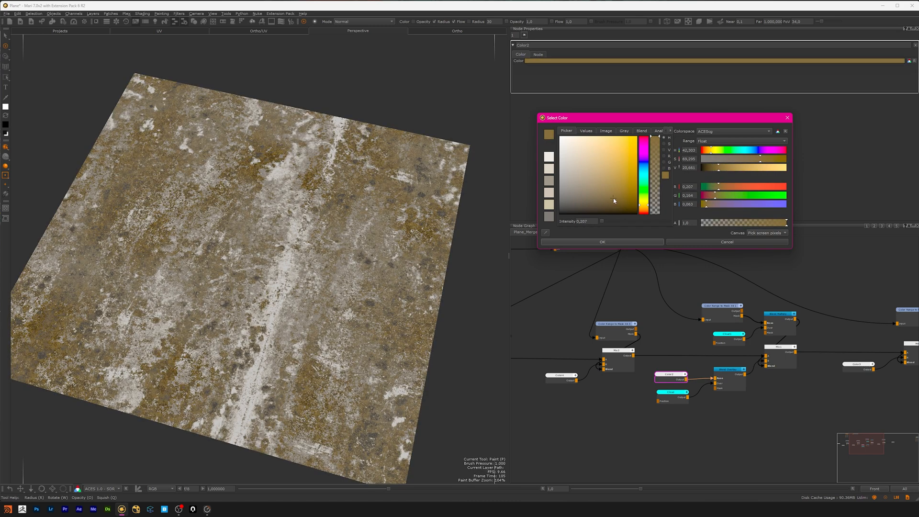
{"action": "left_click", "coordinate": [609, 202]}
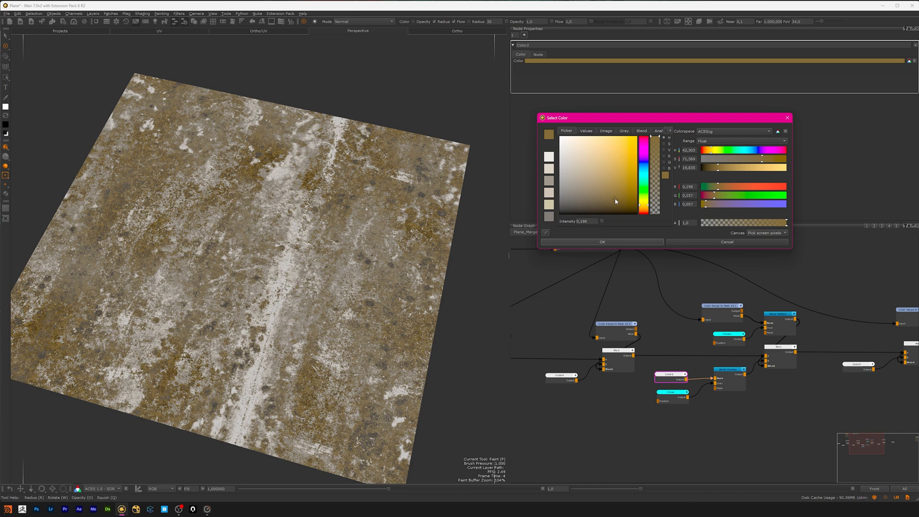
{"action": "left_click", "coordinate": [618, 201]}
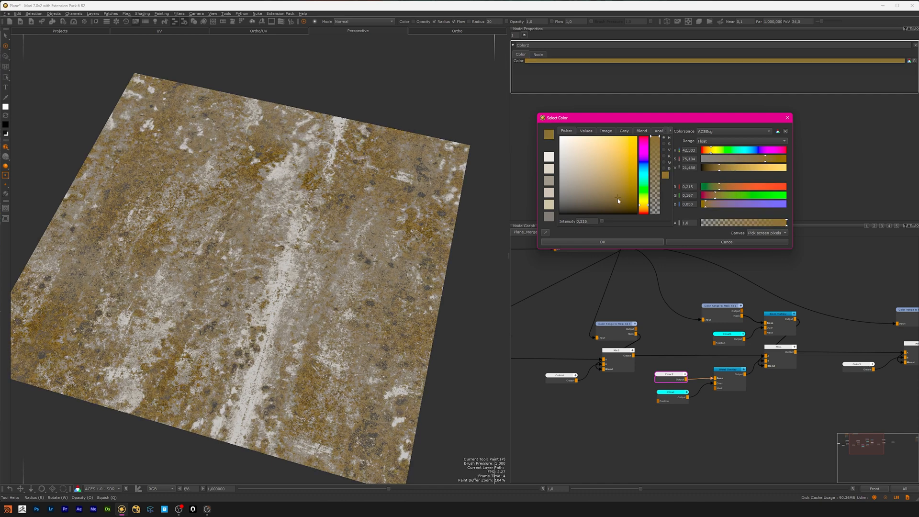
{"action": "left_click", "coordinate": [600, 196]}
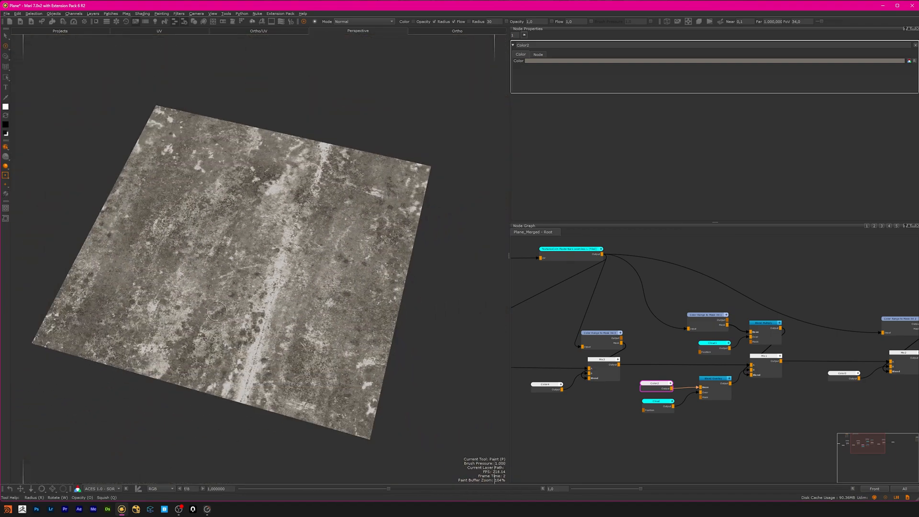
{"action": "left_click", "coordinate": [656, 404]}
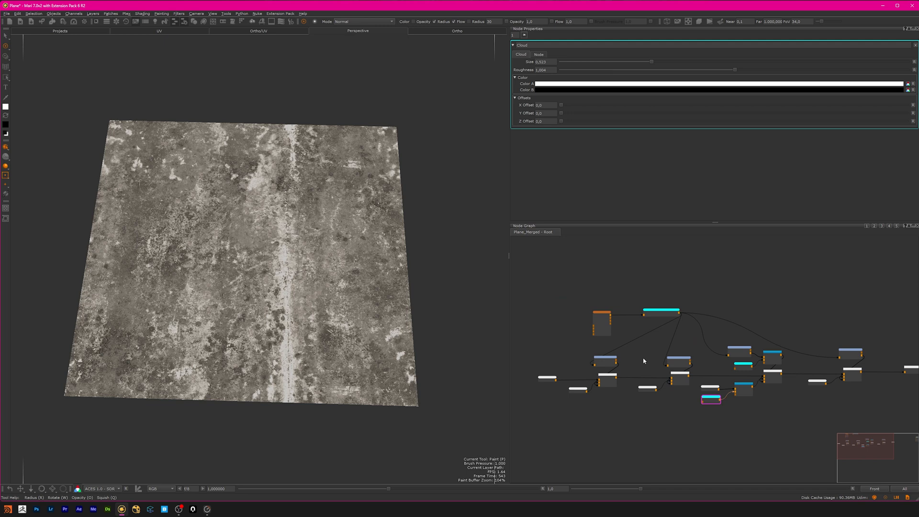
{"action": "mouse_move", "coordinate": [646, 336]}
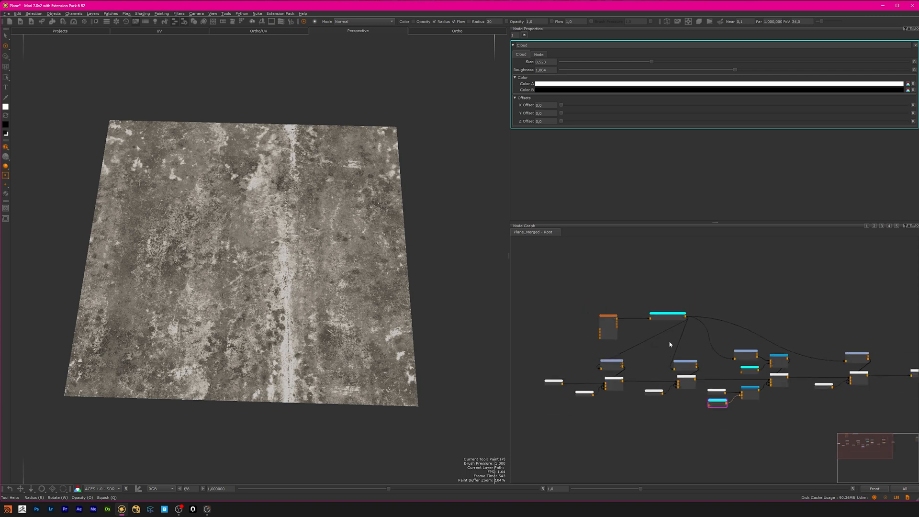
{"action": "mouse_move", "coordinate": [670, 343]}
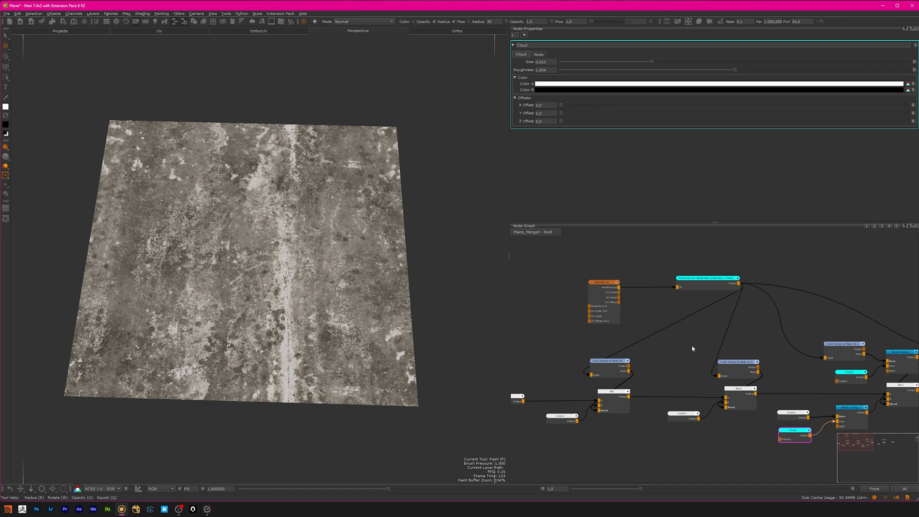
{"action": "mouse_move", "coordinate": [686, 335]}
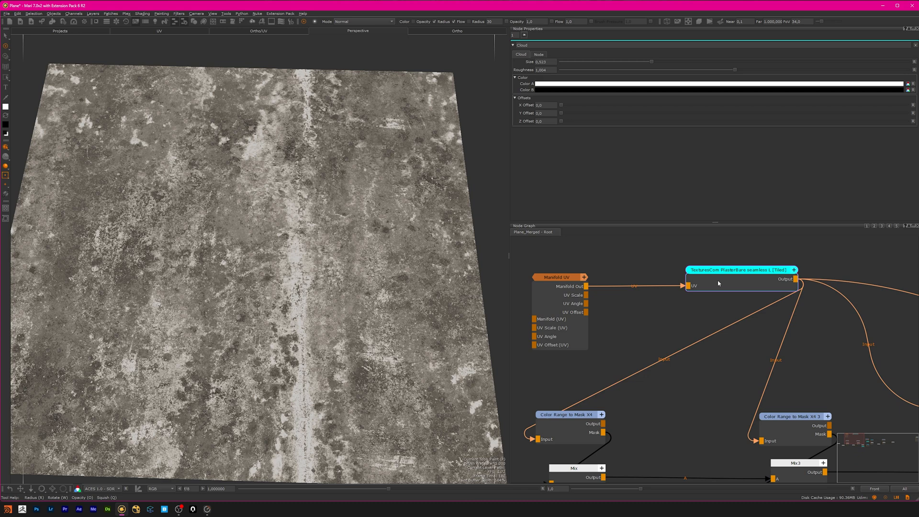
- Show the TexturesCom tiled plaster image, pick a Color Range to Mask X4 node, and select Diffuse Color
{"action": "left_click", "coordinate": [736, 270]}
{"action": "type", "text": "color to"}
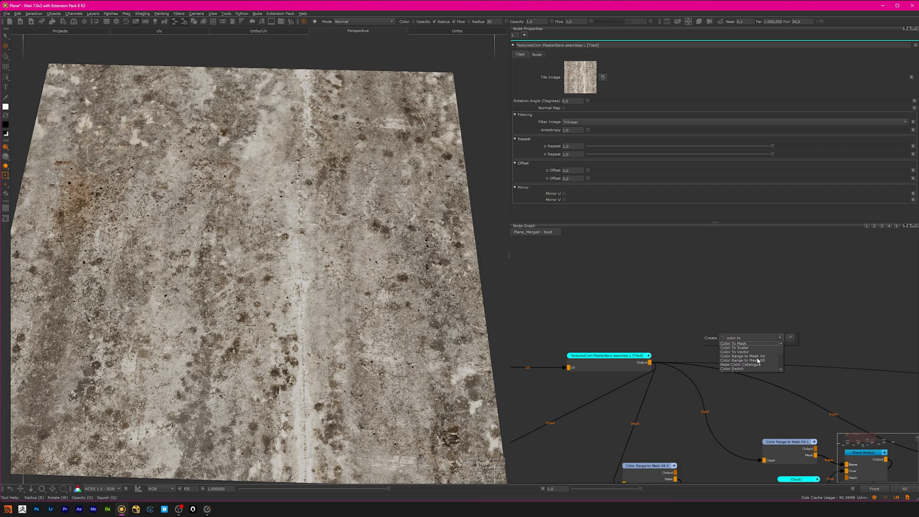
{"action": "left_click", "coordinate": [741, 356]}
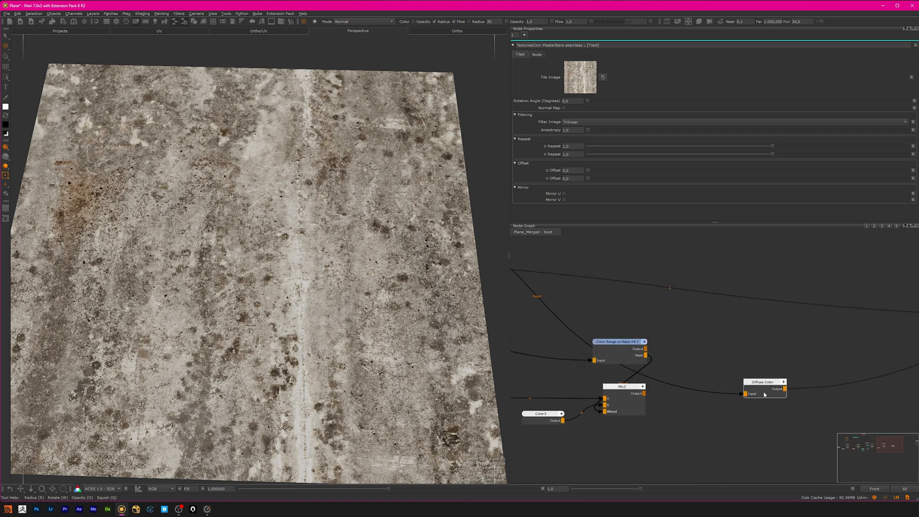
{"action": "left_click", "coordinate": [764, 382]}
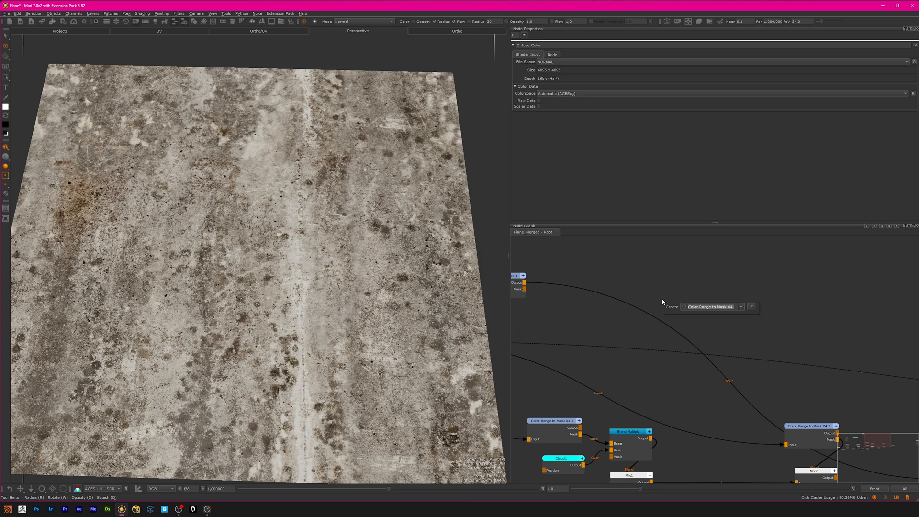
- Add a fourth Color Range to Mask X4 node fed by the tiled plaster image
{"action": "left_click", "coordinate": [740, 306]}
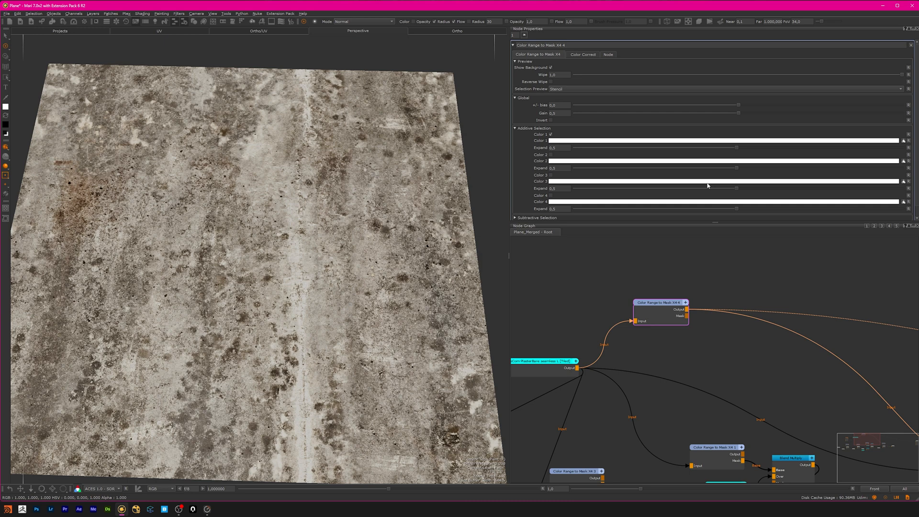
{"action": "mouse_move", "coordinate": [299, 259]}
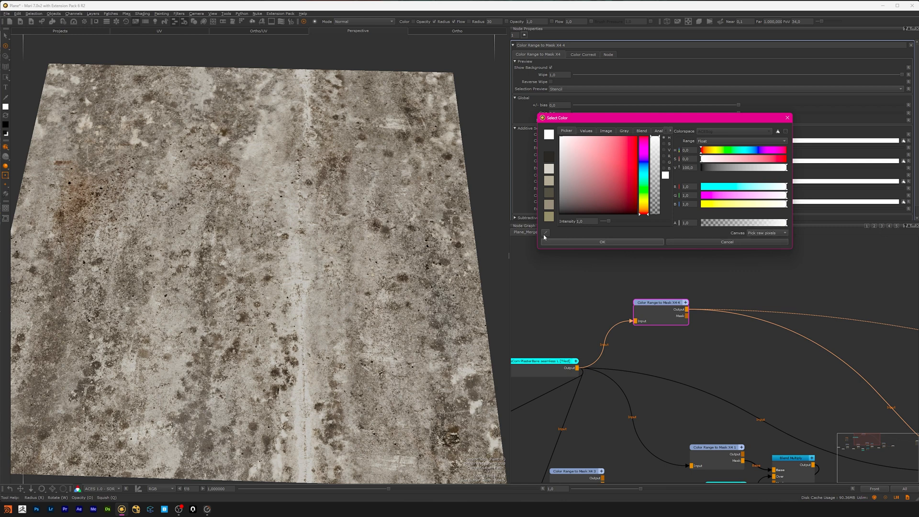
- Sample a dark plaster colour for the mask and hide the background to show only the mask
{"action": "left_click", "coordinate": [545, 232]}
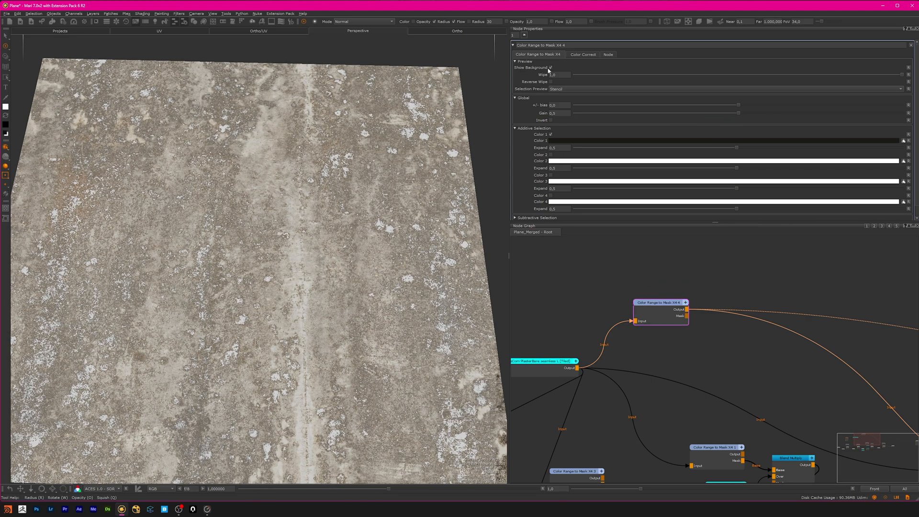
{"action": "left_click", "coordinate": [550, 68]}
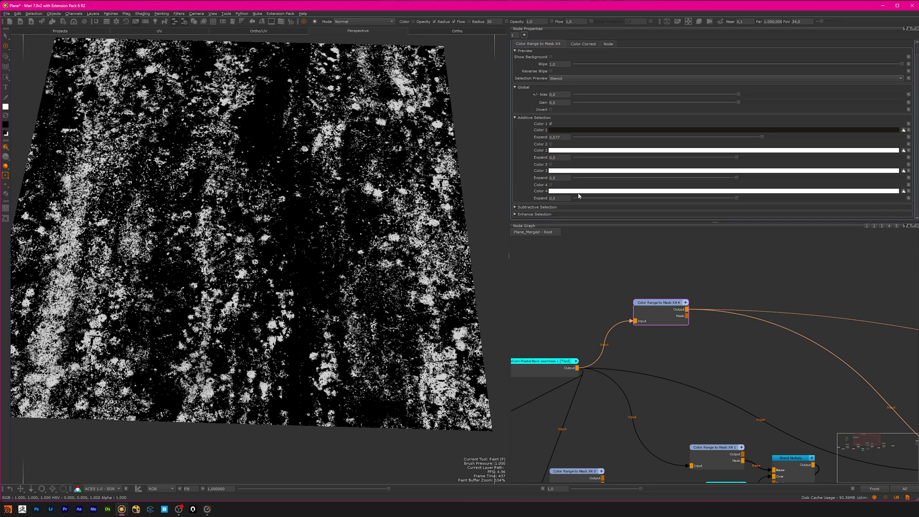
{"action": "mouse_move", "coordinate": [592, 165]}
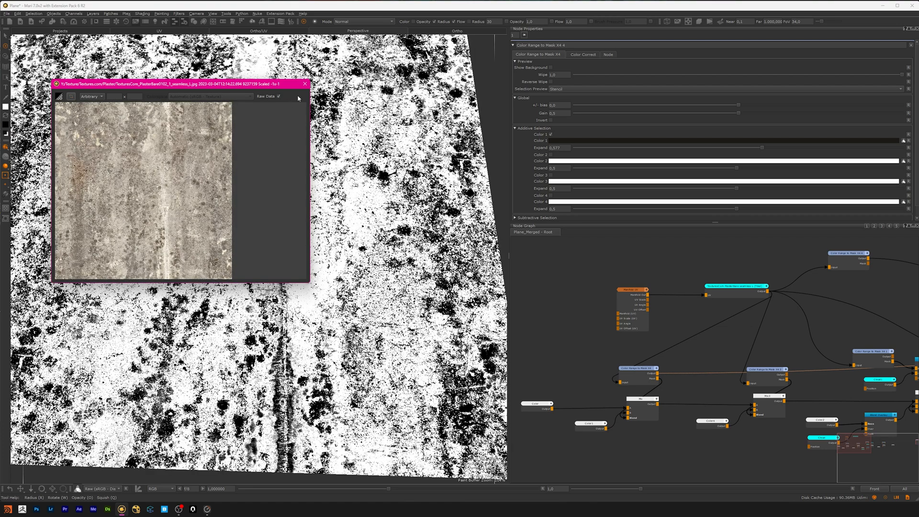
- Close the plaster reference image and frame the Color, Color1 and Mix nodes in the graph
{"action": "left_click", "coordinate": [304, 84]}
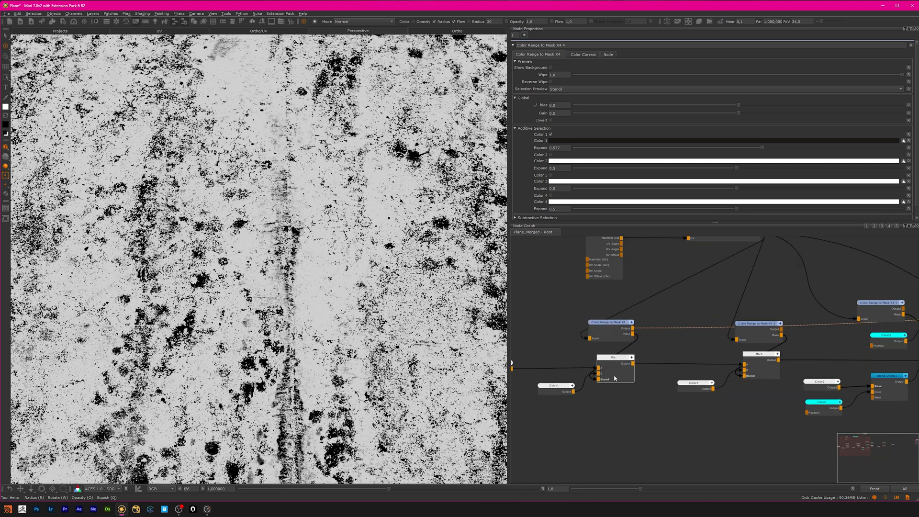
{"action": "left_click", "coordinate": [614, 357]}
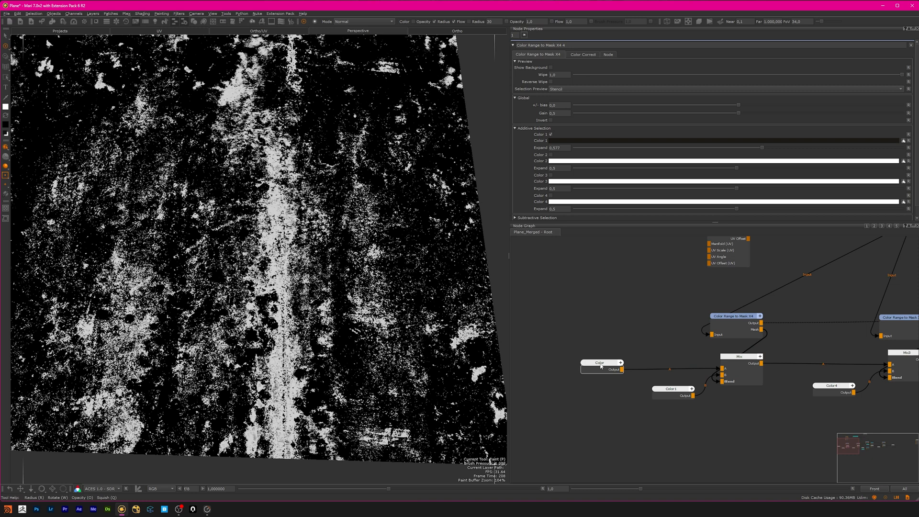
- Inspect the colours of the Color and Color1 nodes feeding the Mix
{"action": "left_click", "coordinate": [600, 362]}
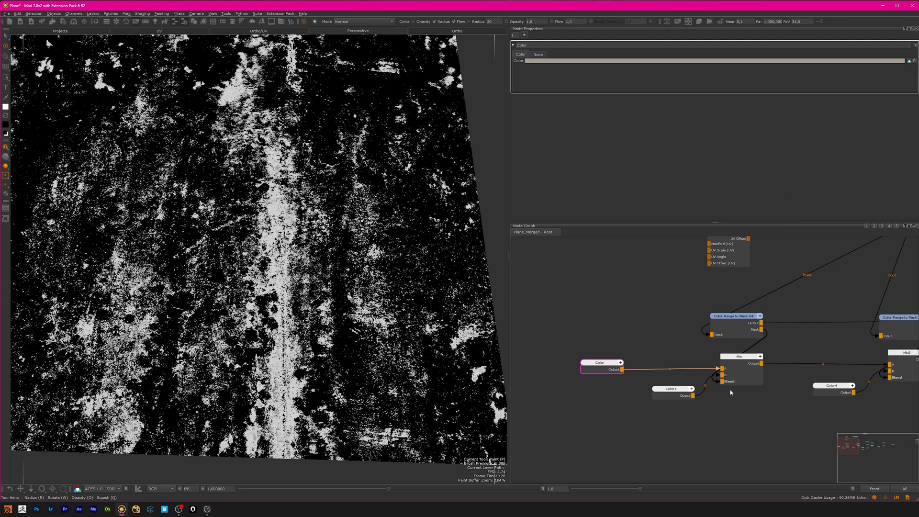
{"action": "left_click", "coordinate": [671, 388]}
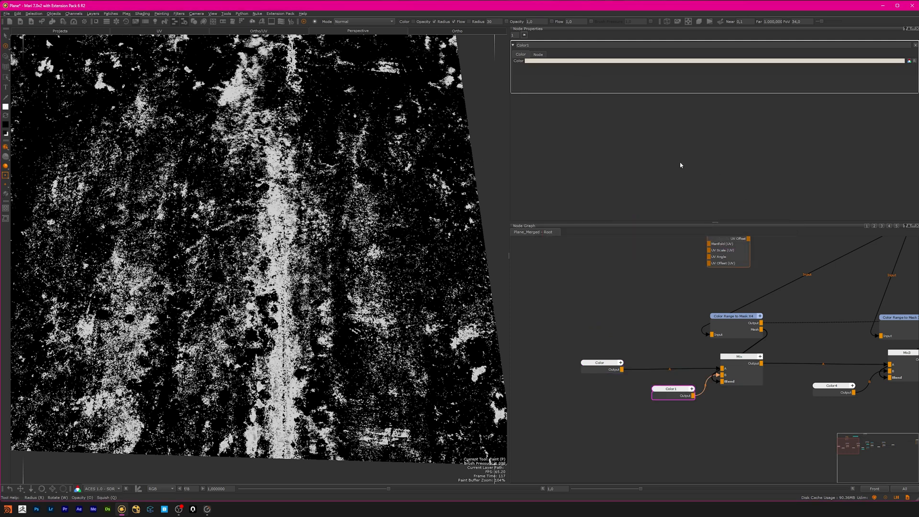
{"action": "mouse_move", "coordinate": [638, 331]}
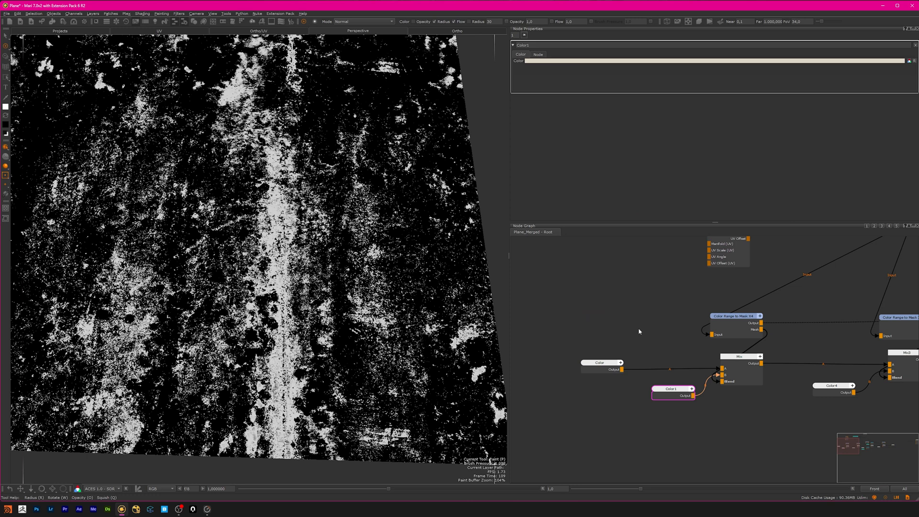
{"action": "mouse_move", "coordinate": [624, 320]}
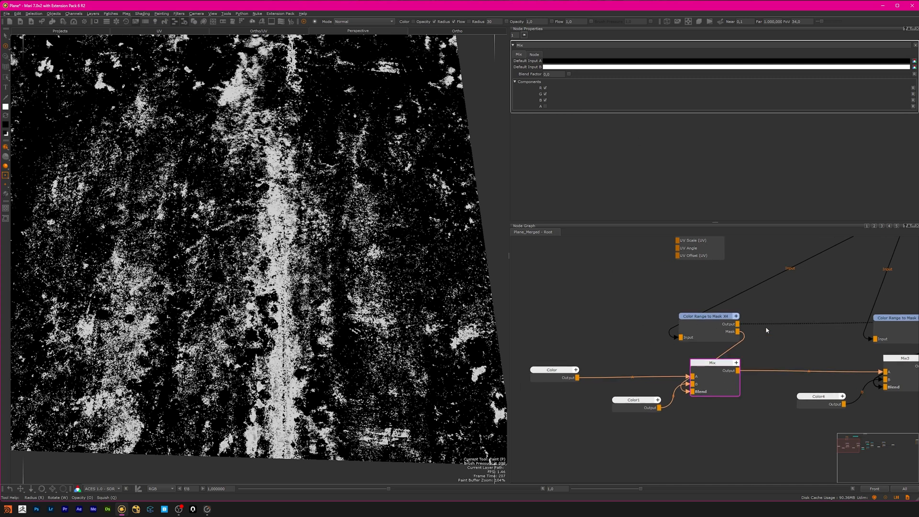
{"action": "mouse_move", "coordinate": [698, 429]}
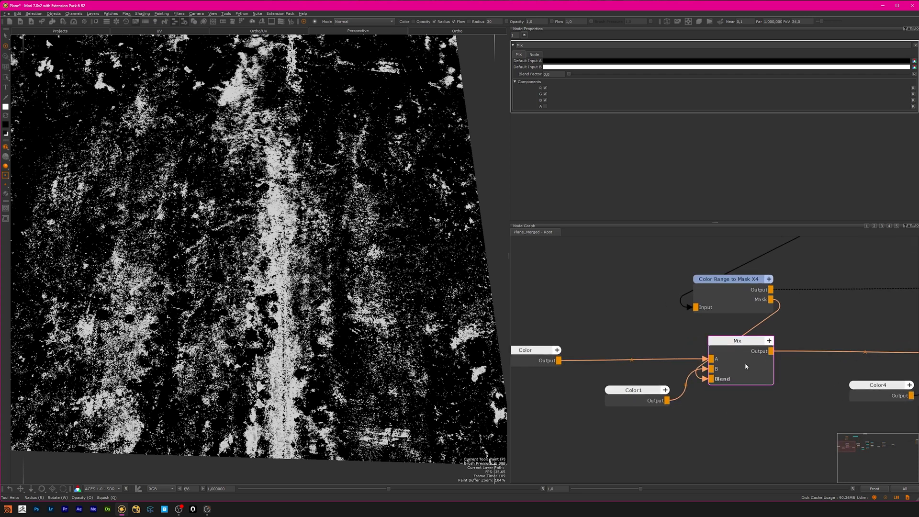
{"action": "mouse_move", "coordinate": [729, 386]}
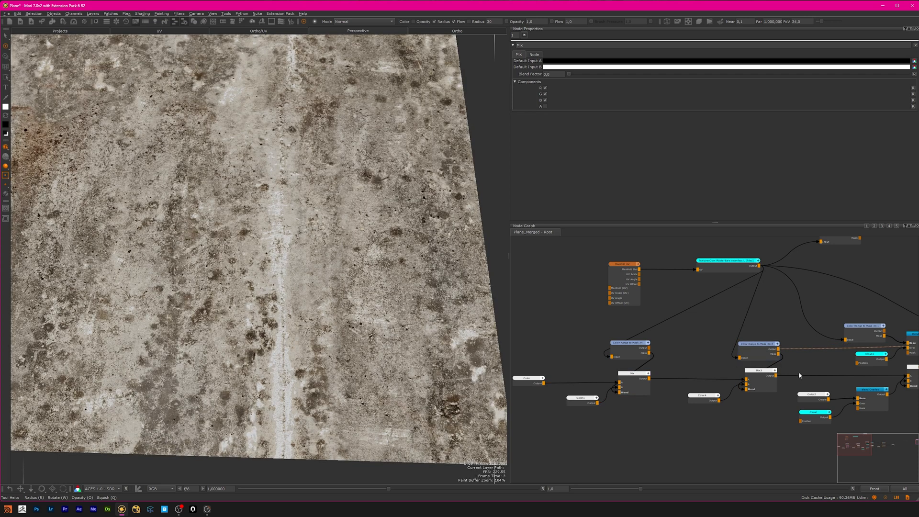
- Preview the second colour-range mask, restore the full texture, and inspect Color4's colour
{"action": "left_click", "coordinate": [756, 343]}
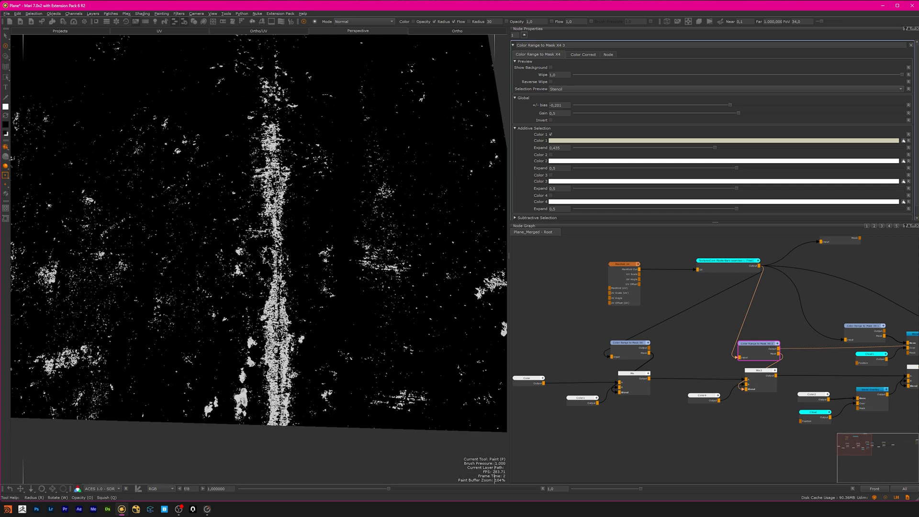
{"action": "left_click", "coordinate": [550, 68]}
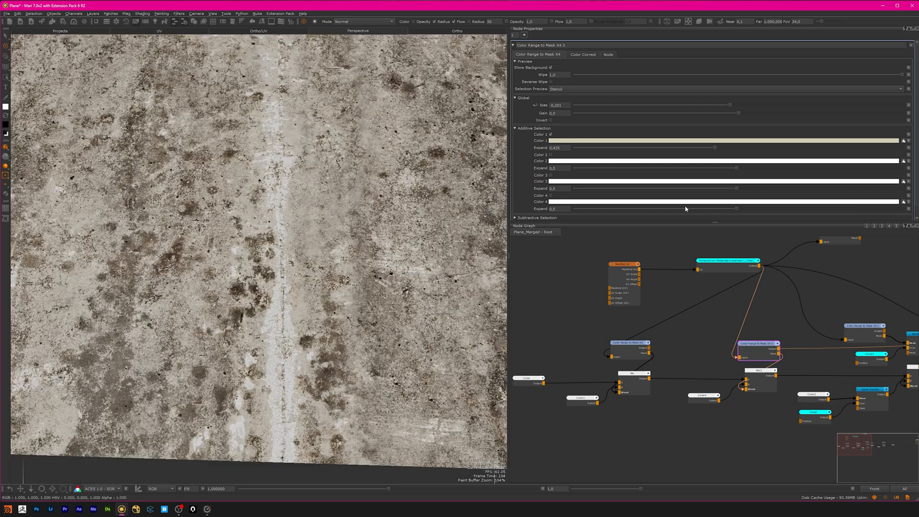
{"action": "left_click", "coordinate": [655, 390]}
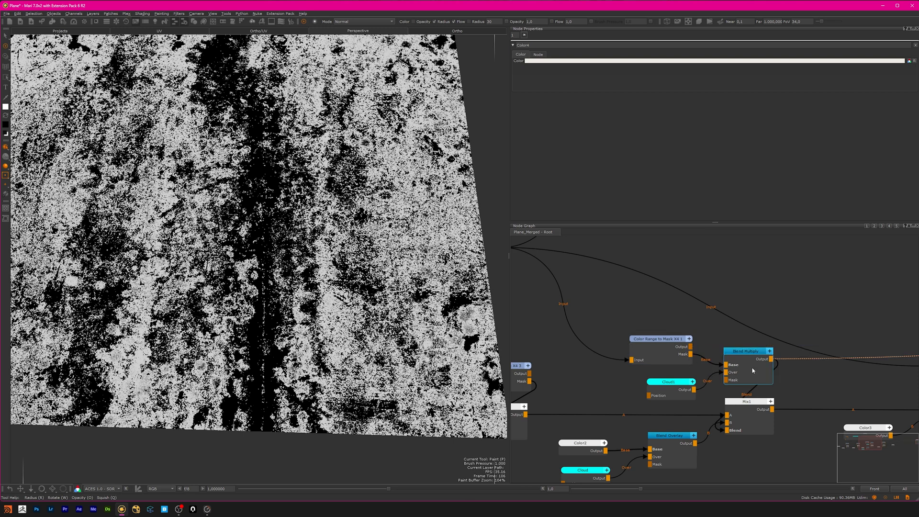
- View the Blend Multiply mask with cloud noise and check Cloud1's size, roughness and offsets
{"action": "left_click", "coordinate": [746, 351]}
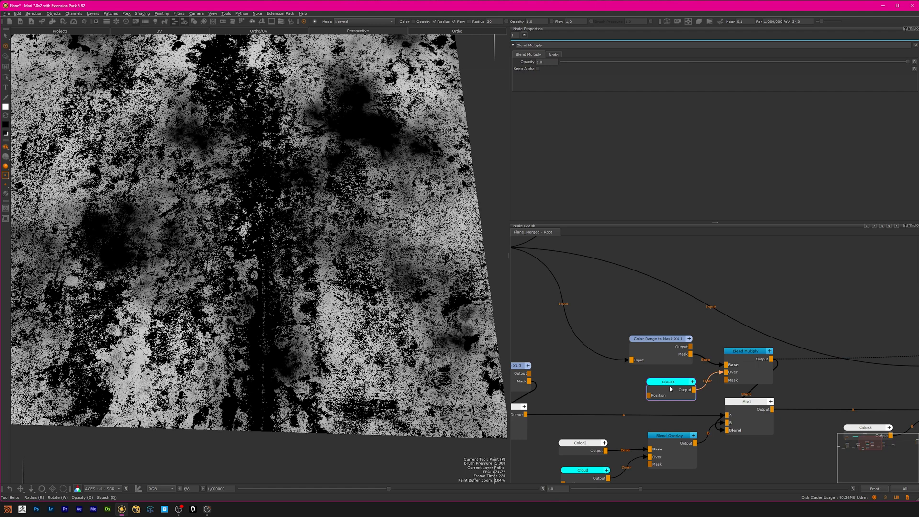
{"action": "left_click", "coordinate": [668, 381]}
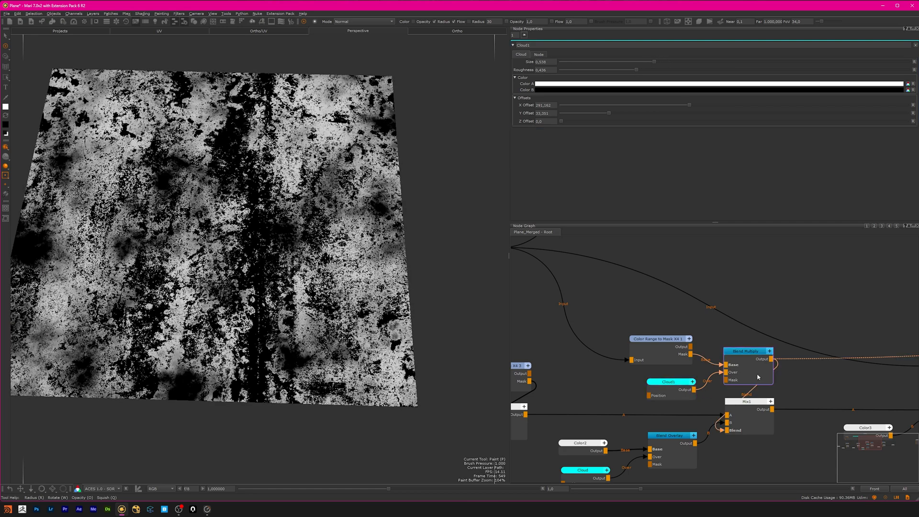
{"action": "left_click", "coordinate": [747, 351]}
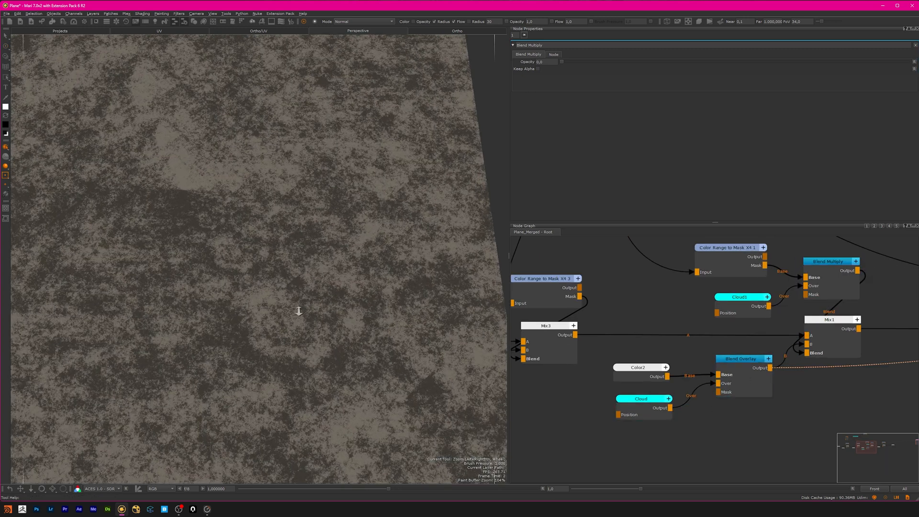
- Check the Cloud noise settings and set Blend Overlay opacity to about 0.44
{"action": "left_click", "coordinate": [640, 399]}
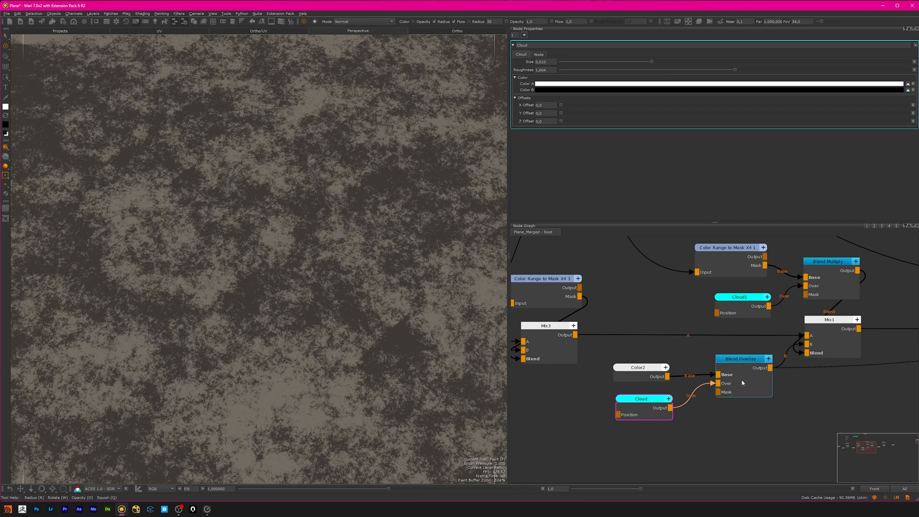
{"action": "left_click", "coordinate": [739, 358]}
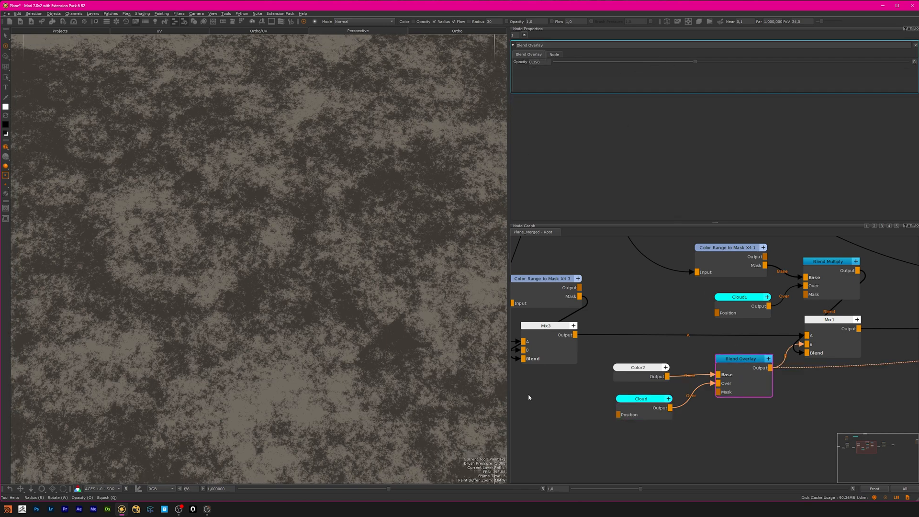
{"action": "left_click", "coordinate": [640, 398]}
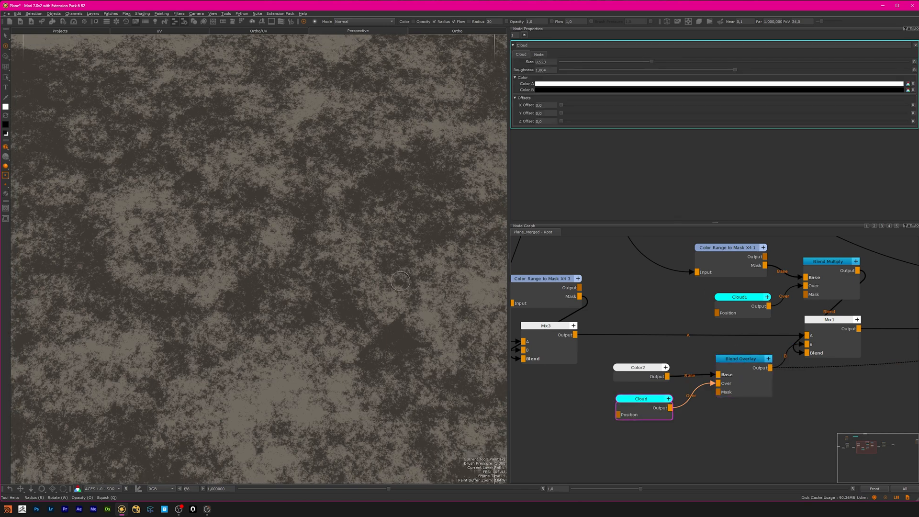
{"action": "left_click", "coordinate": [739, 358]}
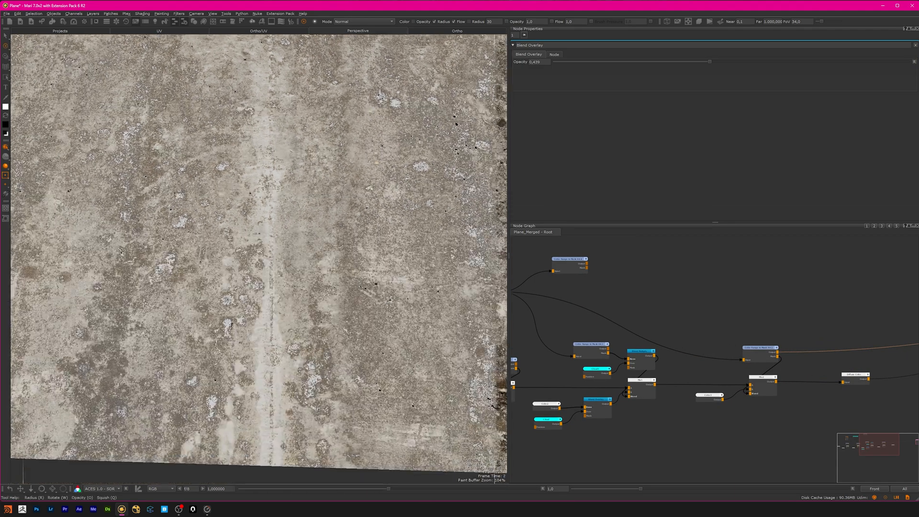
- Preview the Color Range to Mask X4 2 selection as a stencil mask over the plaster
{"action": "left_click", "coordinate": [760, 349]}
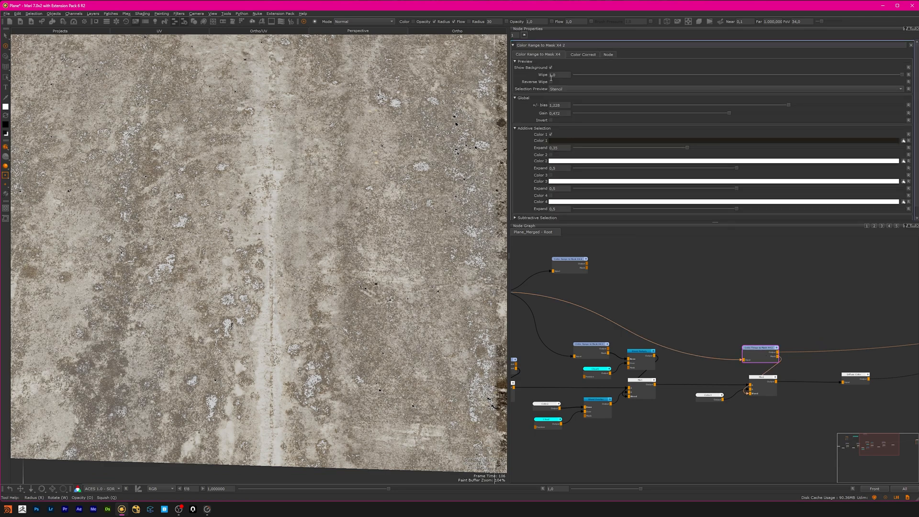
{"action": "left_click", "coordinate": [550, 67]}
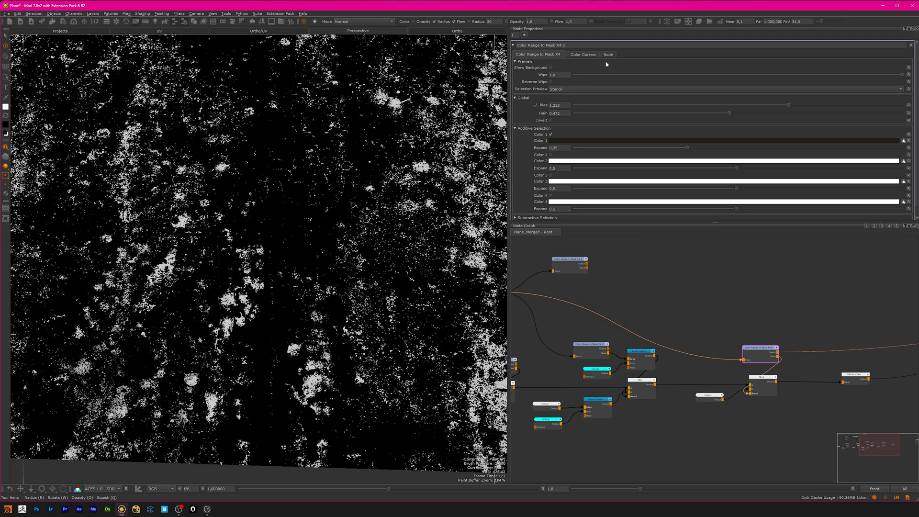
{"action": "left_click", "coordinate": [550, 67]}
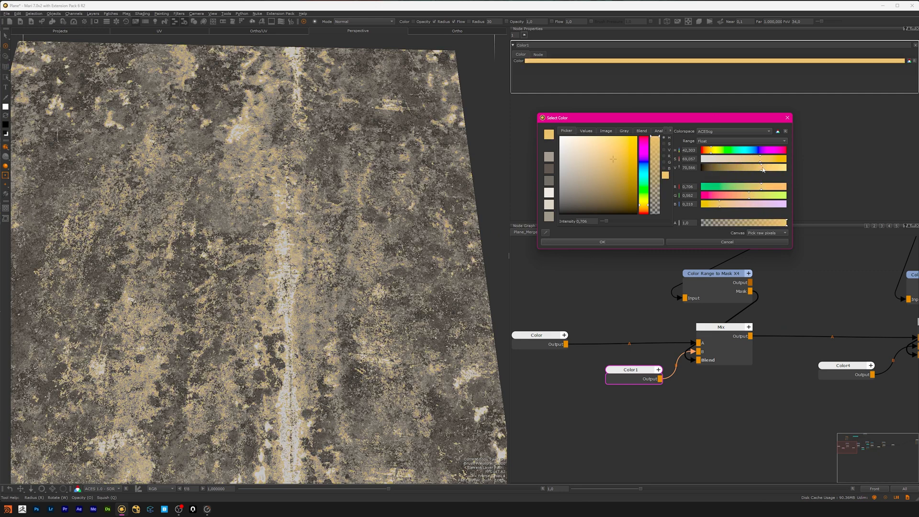
- Retint Color1 to a warm tan shade
{"action": "left_click", "coordinate": [601, 241]}
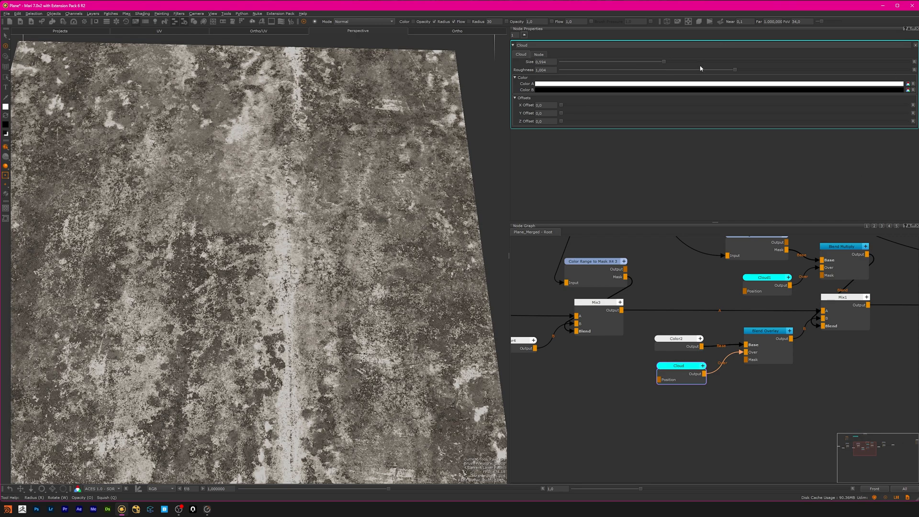
{"action": "mouse_move", "coordinate": [666, 64]}
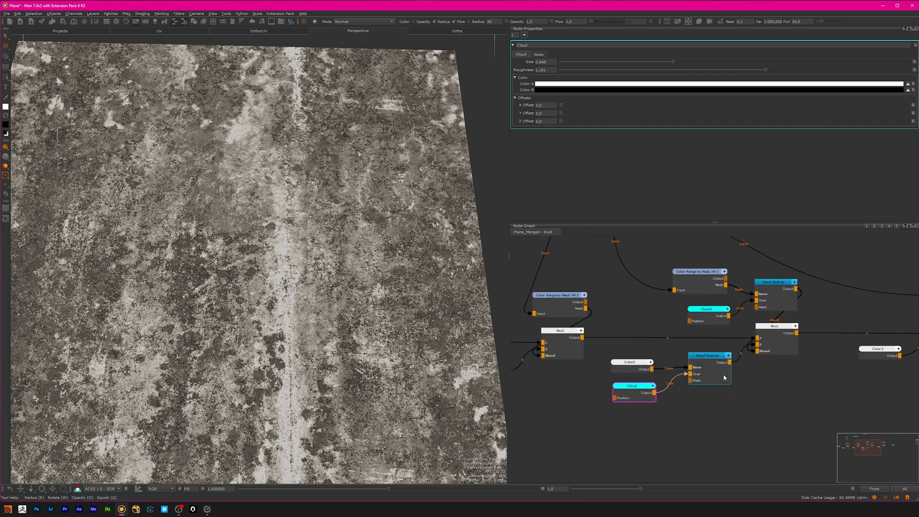
- Lower Cloud1's roughness and shift its offset to about 261 by 33 for finer dark speckling
{"action": "left_click", "coordinate": [775, 282]}
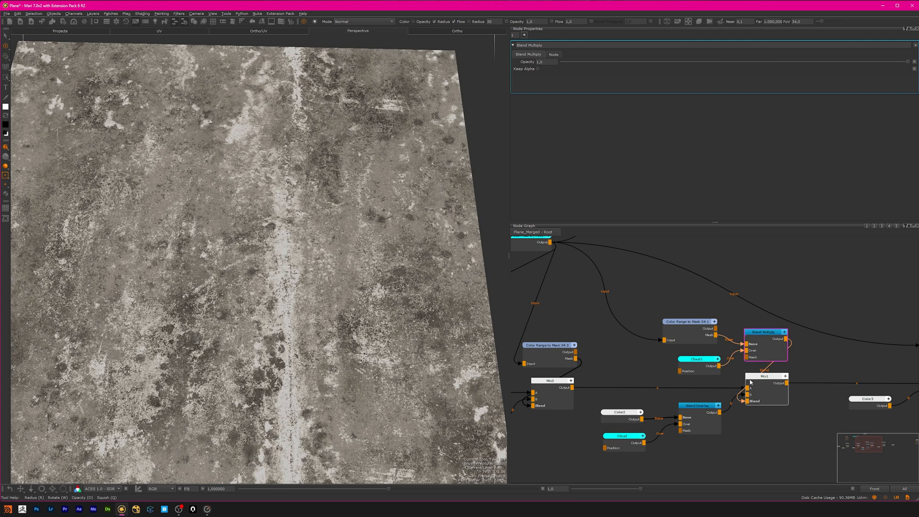
{"action": "left_click", "coordinate": [697, 358]}
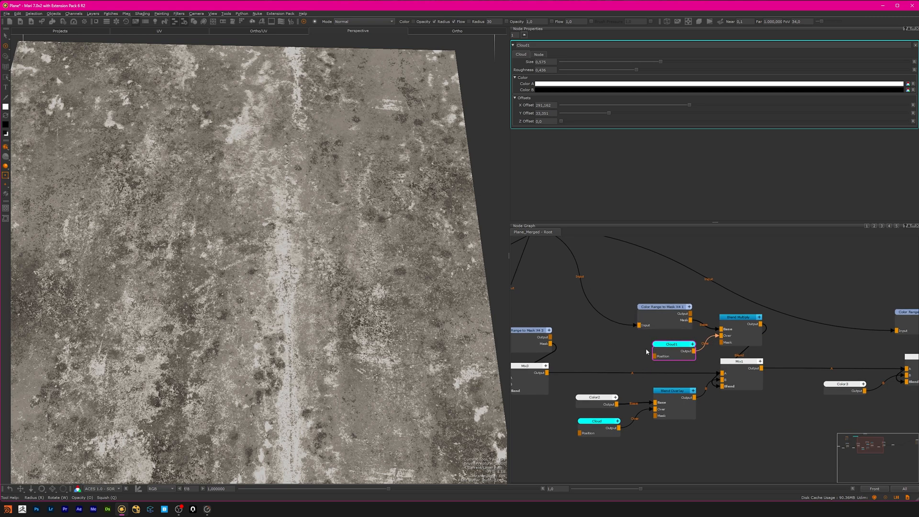
{"action": "scroll", "scroll_direction": "down", "scroll_amount": 3}
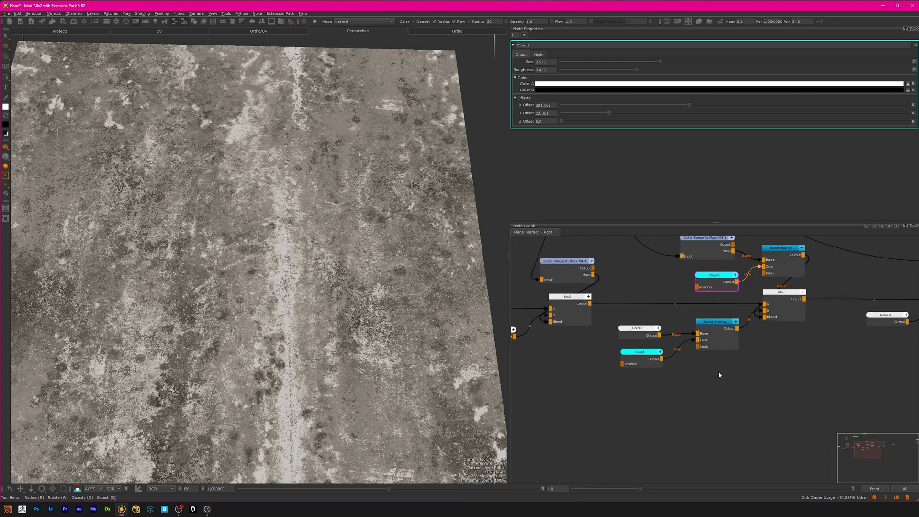
{"action": "mouse_move", "coordinate": [715, 374]}
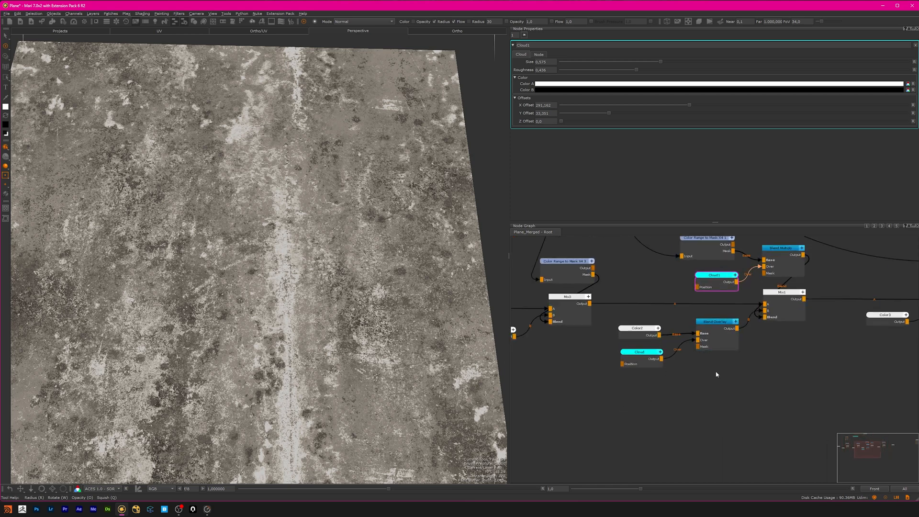
{"action": "mouse_move", "coordinate": [676, 384]}
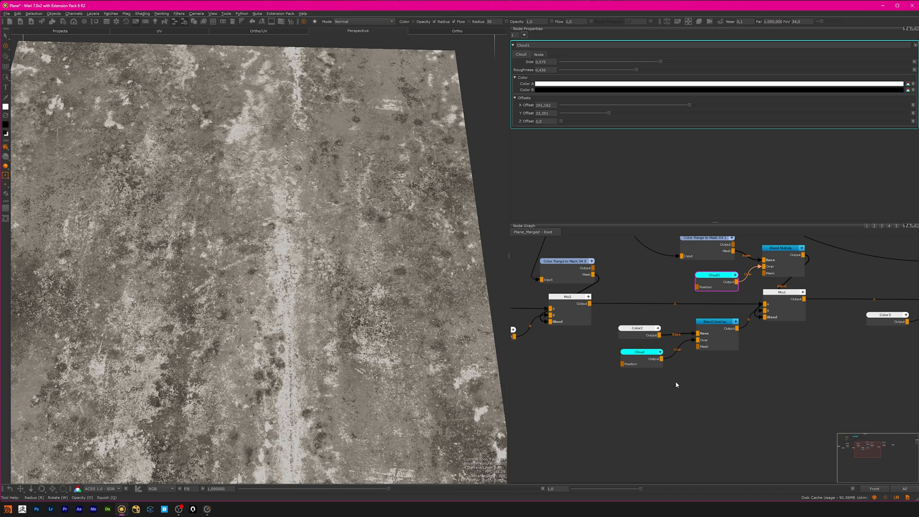
{"action": "mouse_move", "coordinate": [655, 388]}
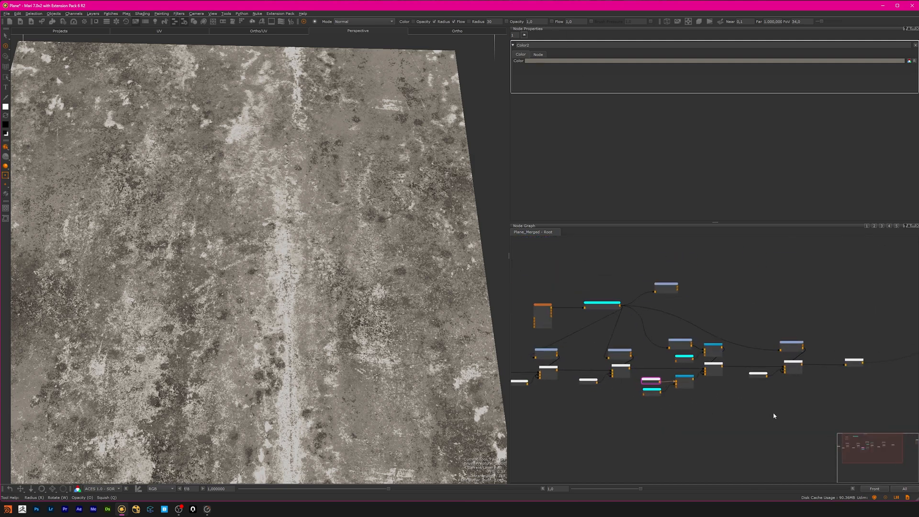
- Show the TexturesCom PlasterBare Tiled source image's properties, then the Color1 layer's settings
{"action": "scroll", "scroll_direction": "down", "scroll_amount": 3}
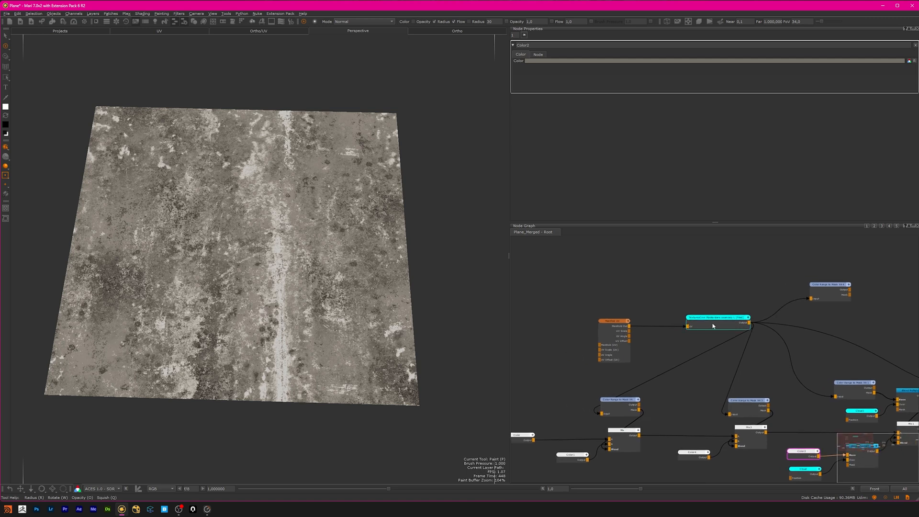
{"action": "left_click", "coordinate": [716, 325]}
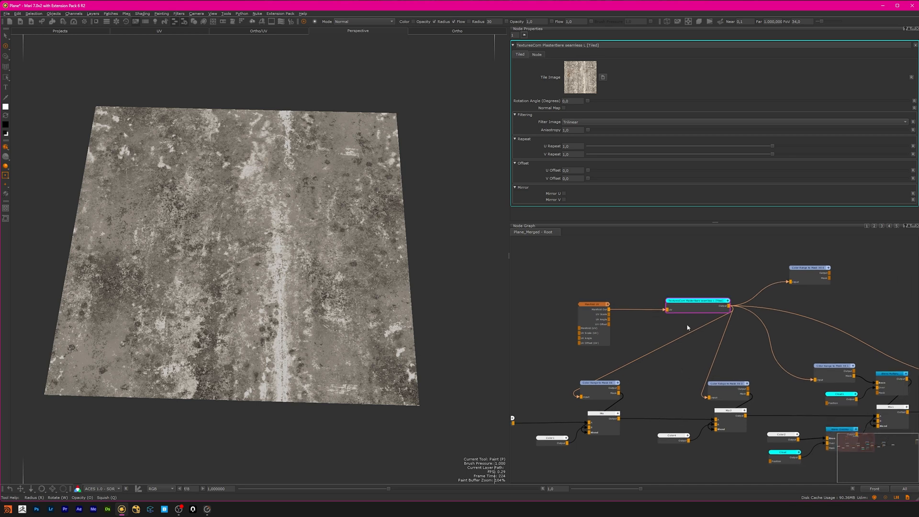
{"action": "mouse_move", "coordinate": [660, 373]}
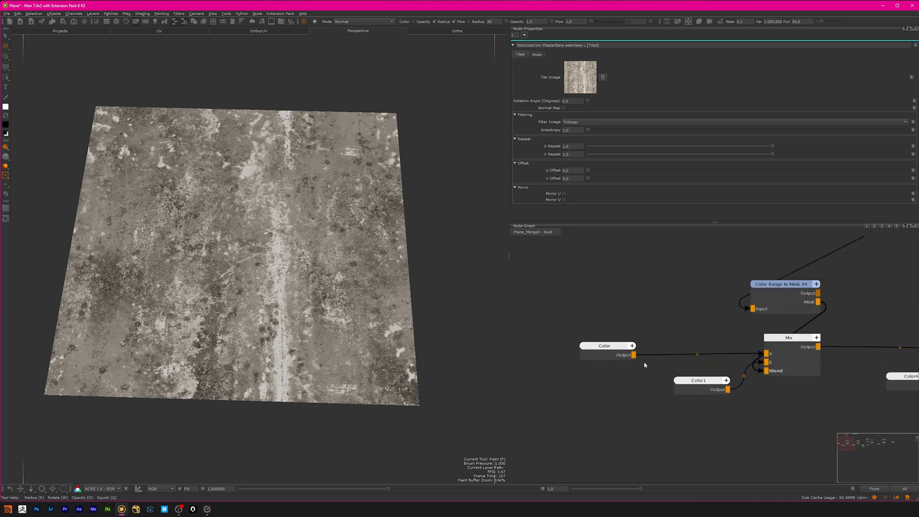
{"action": "left_click", "coordinate": [697, 379]}
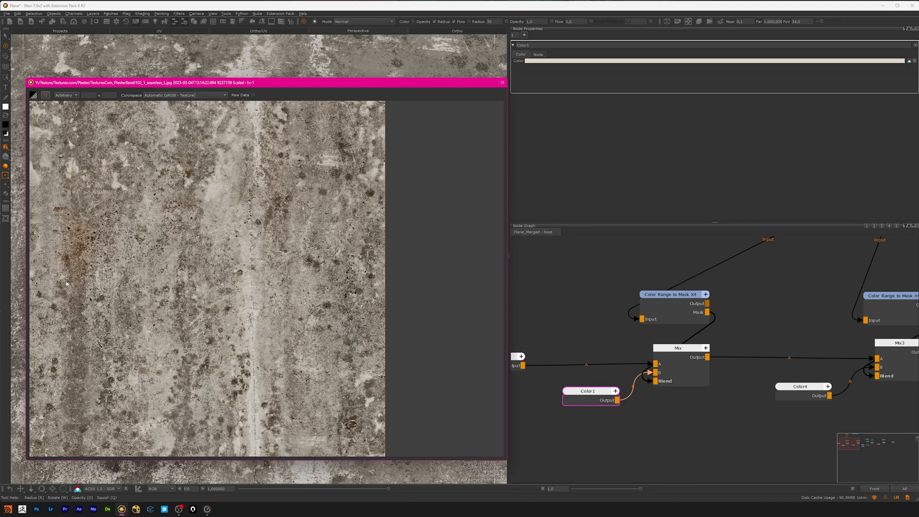
{"action": "mouse_move", "coordinate": [297, 254]}
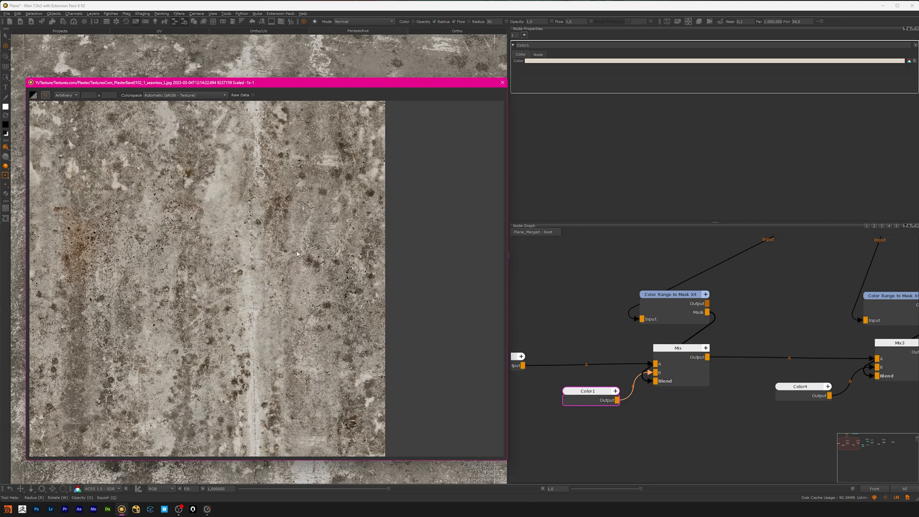
{"action": "mouse_move", "coordinate": [224, 380]}
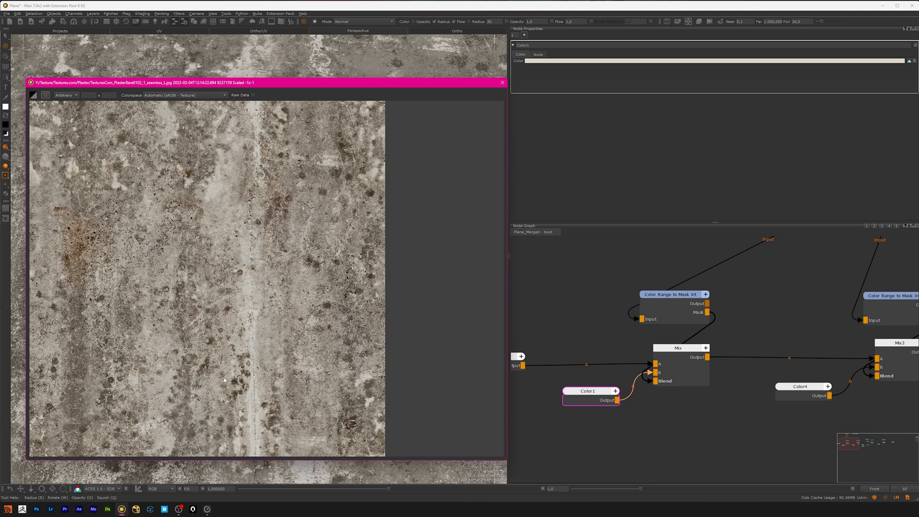
{"action": "mouse_move", "coordinate": [181, 232]}
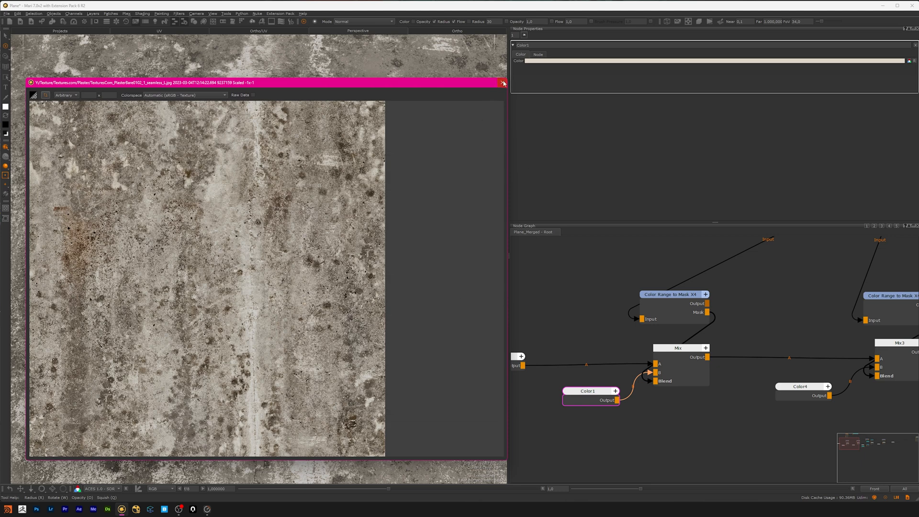
{"action": "left_click", "coordinate": [503, 82]}
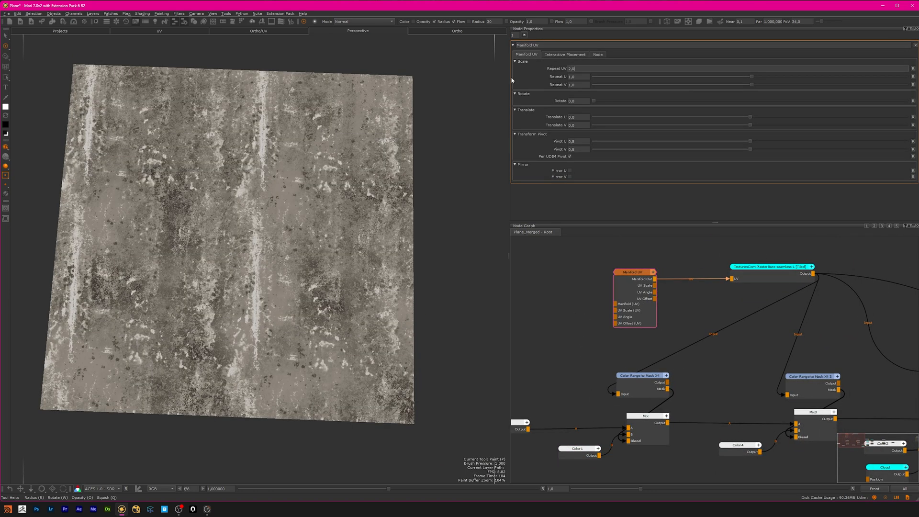
{"action": "mouse_move", "coordinate": [634, 94]}
{"action": "type", "text": "1"}
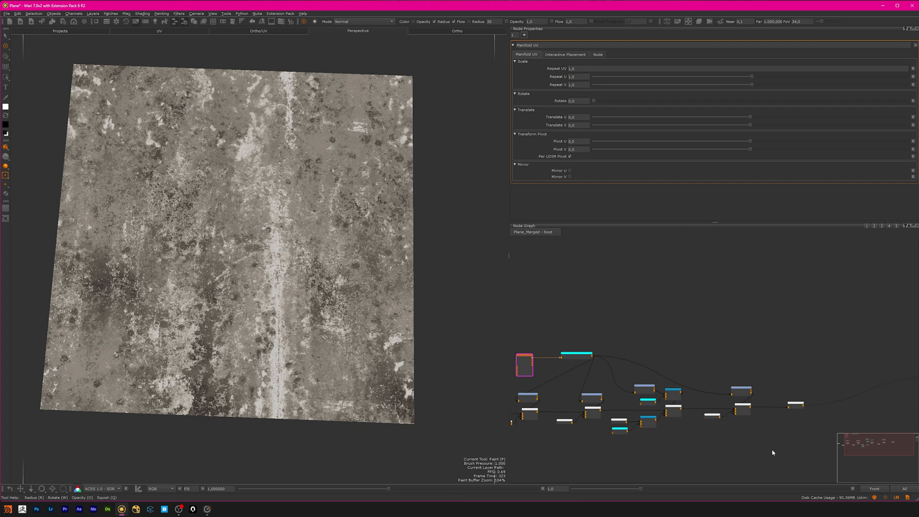
{"action": "mouse_move", "coordinate": [778, 452]}
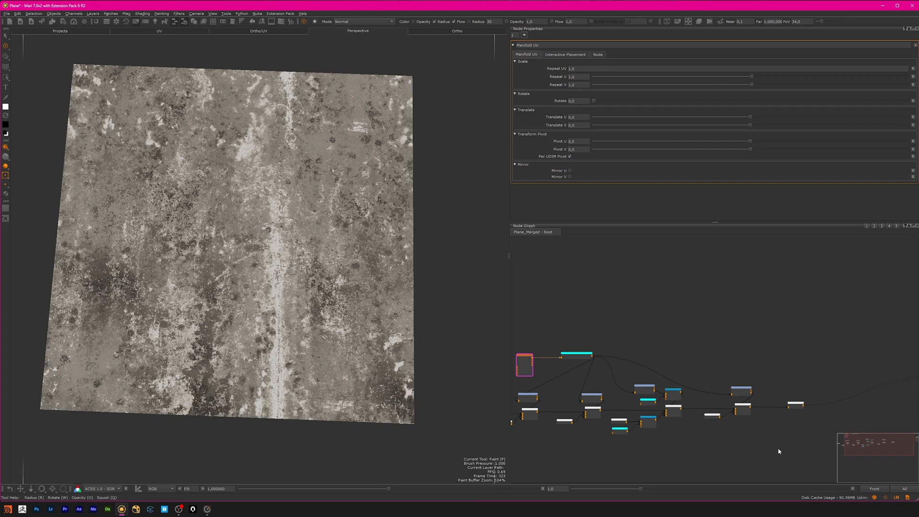
{"action": "mouse_move", "coordinate": [720, 441]}
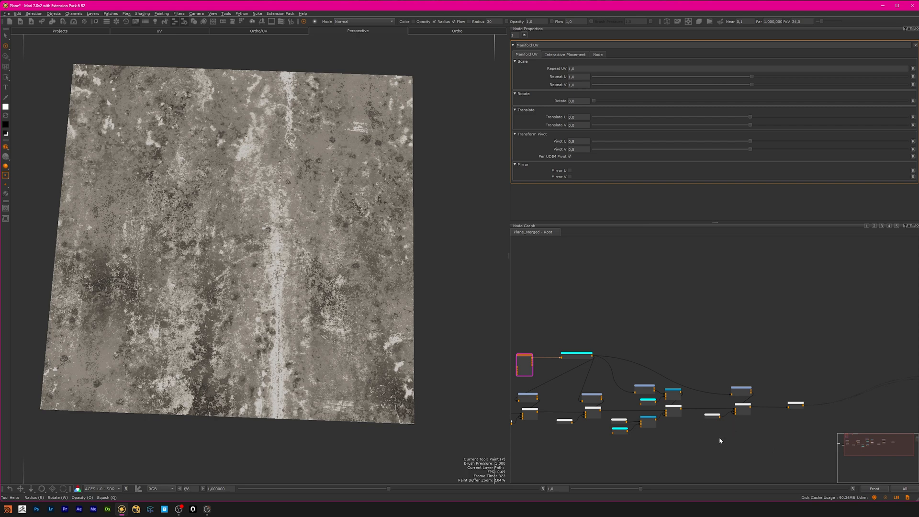